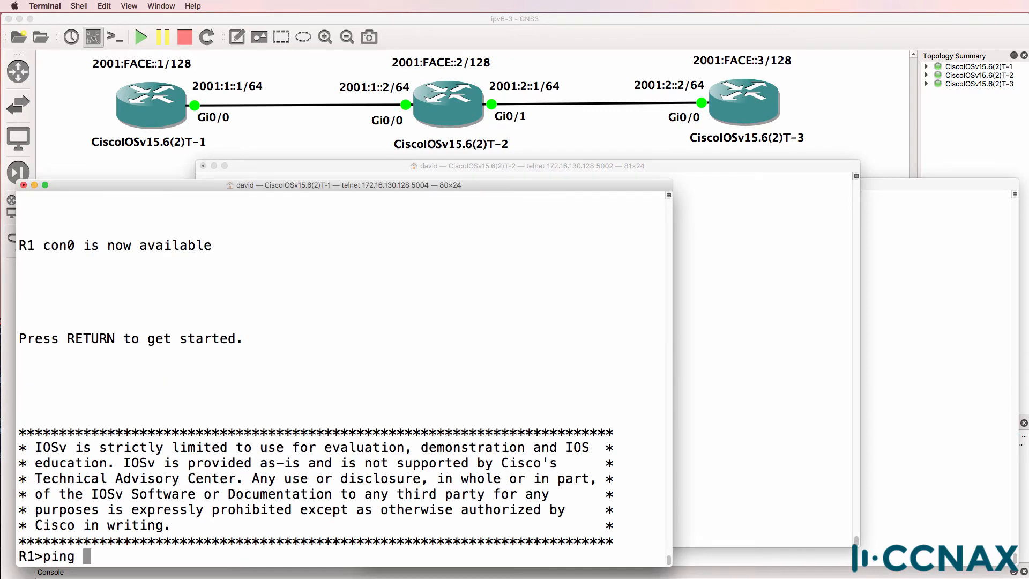
From R1, ping and traceroute 2001:FACE::3, showing the trace stops at 2001:1::2
text(2001:FAC)
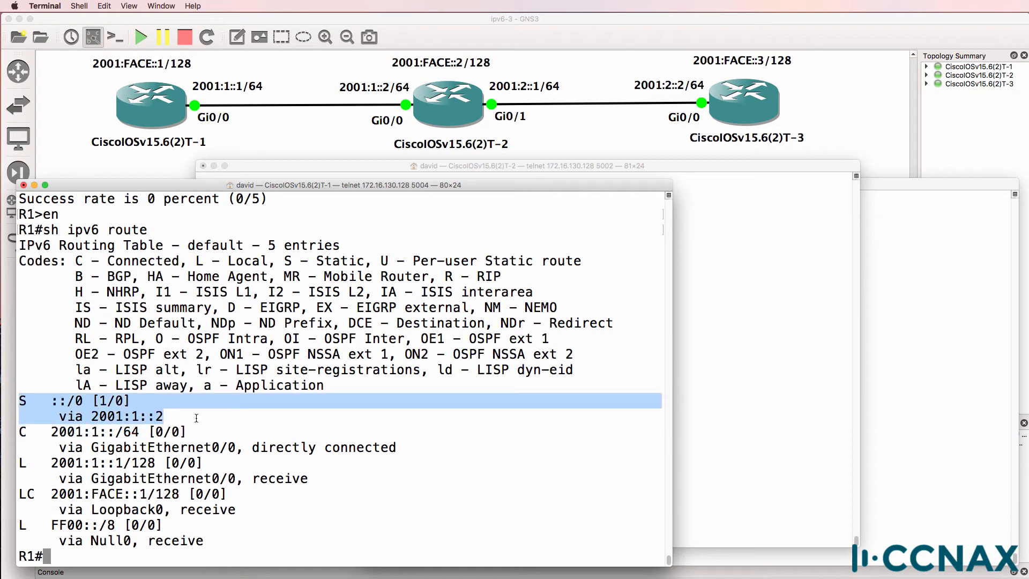
text(traceroute)
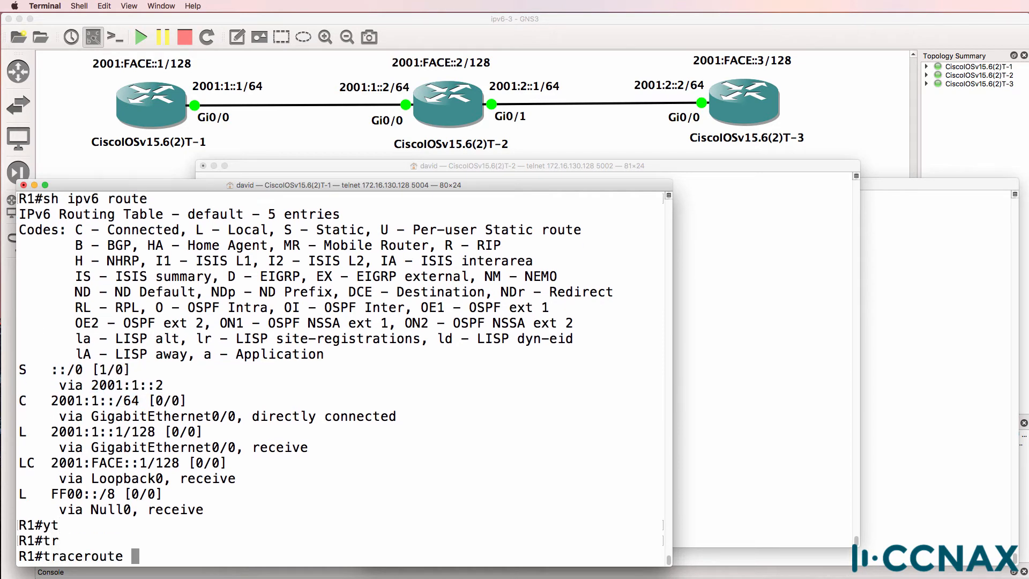
text(2001:)
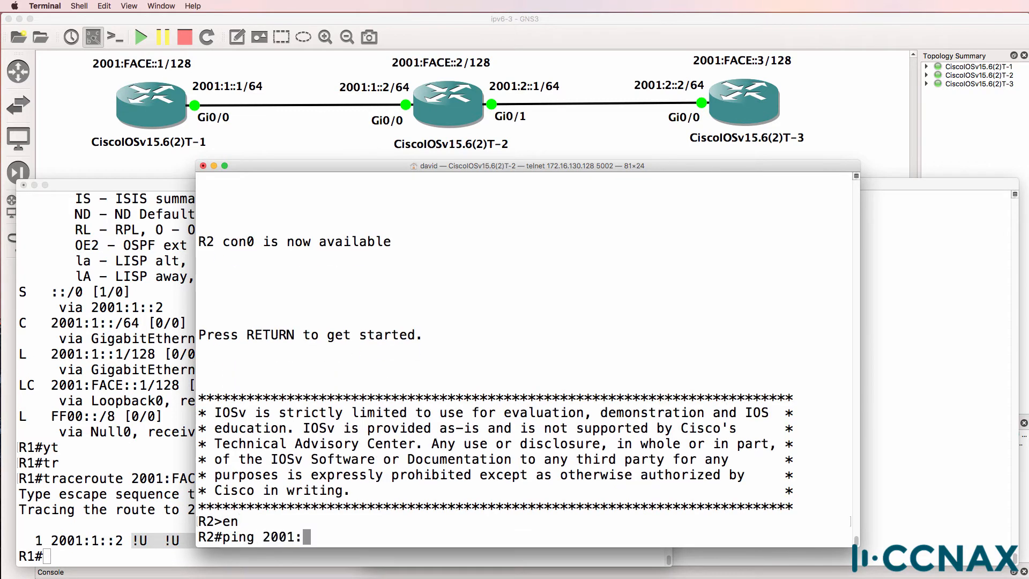
From R2, ping 2001:FACE::3 and highlight the 'no valid route' failure
text(FACE:)
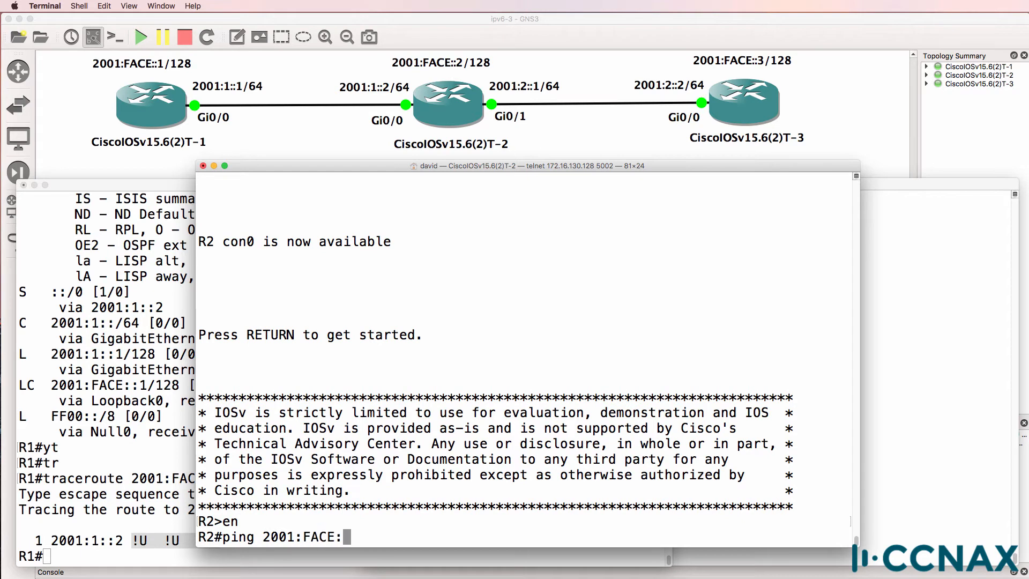
key(Return)
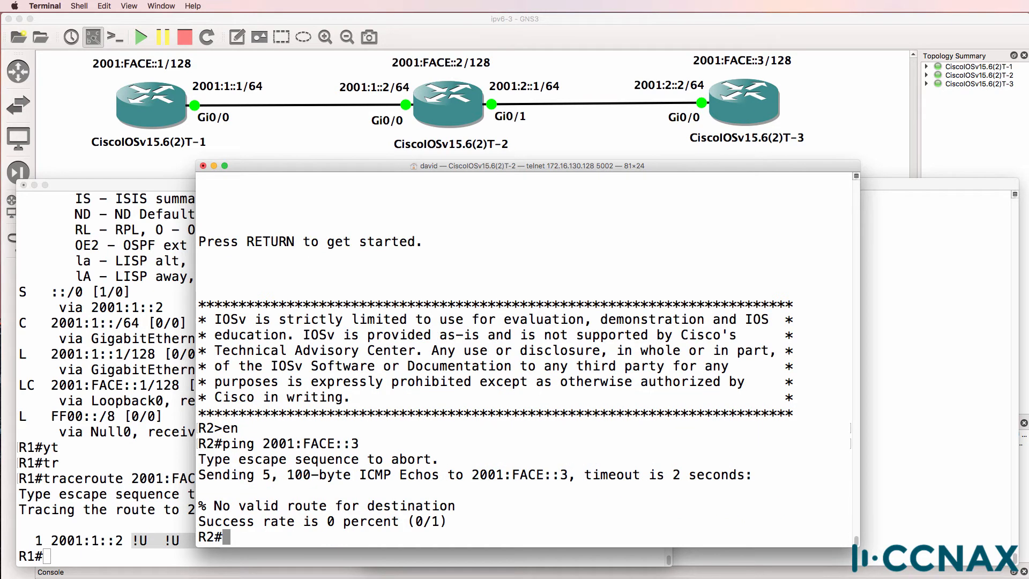
drag(459, 506, 308, 520)
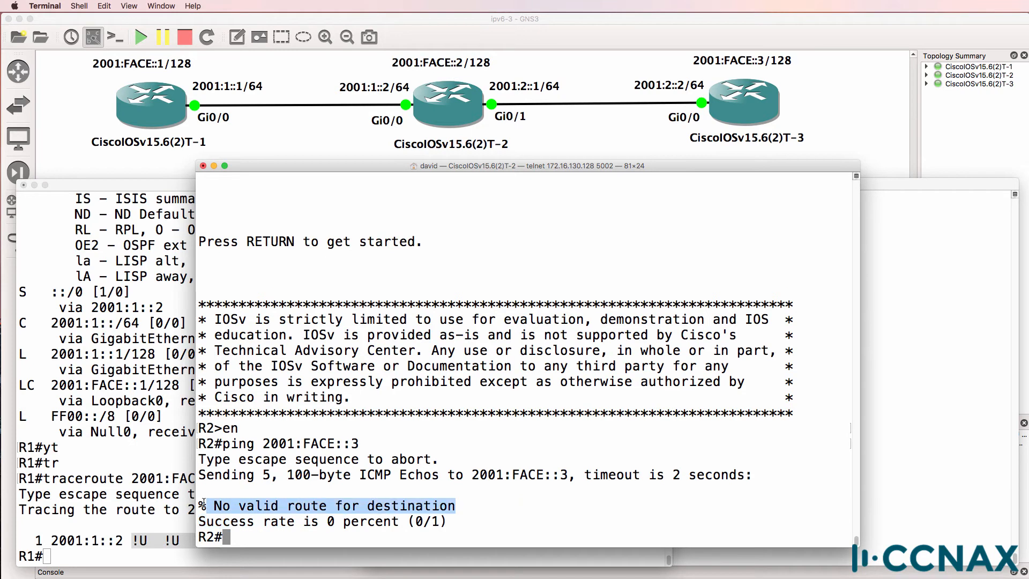
Show R2's IPv6 routing table and highlight the static route to 2001:FACE::1, with no default route
text(sh ipv6 r)
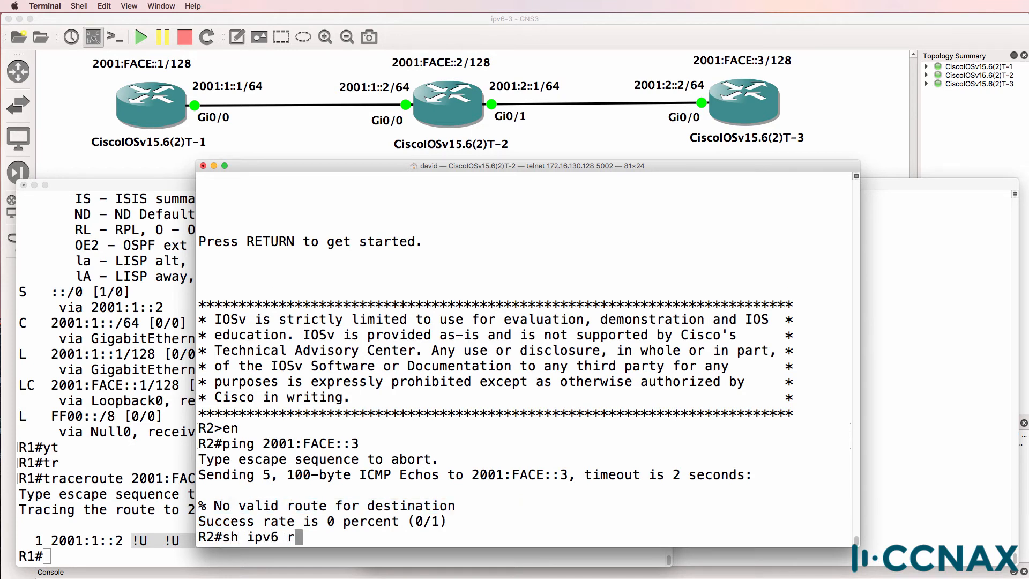
text(oute)
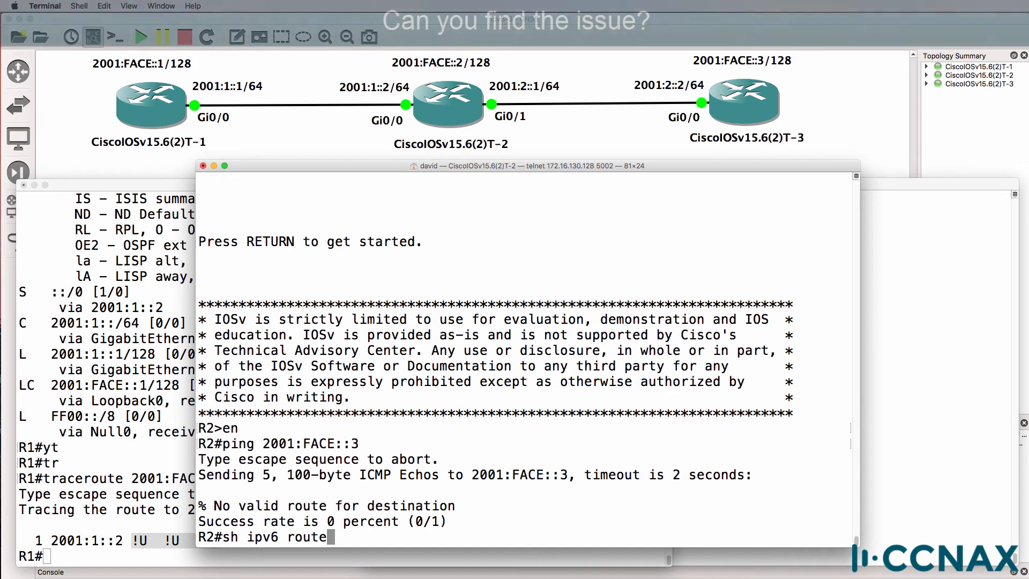
key(Return)
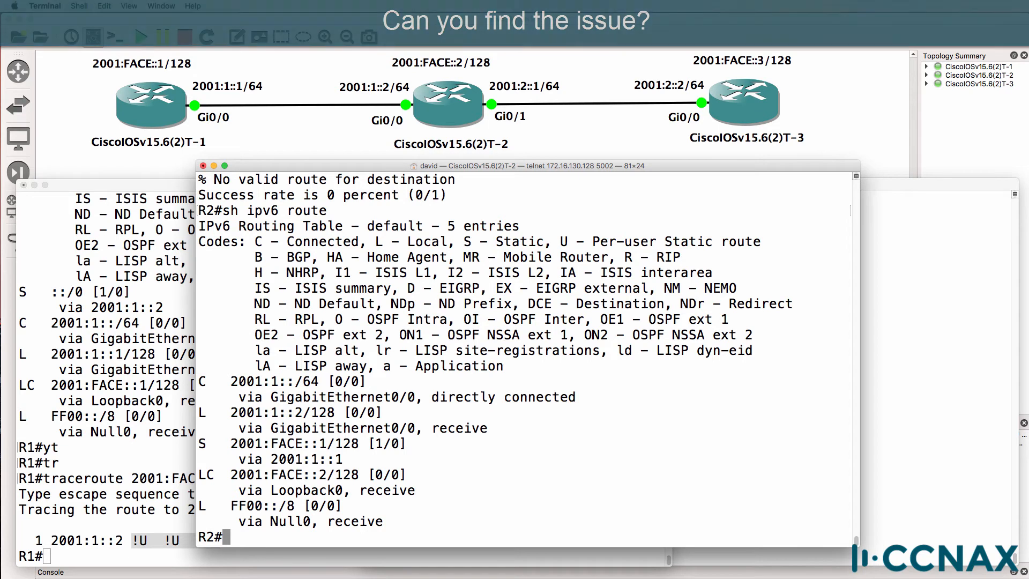
drag(231, 381, 488, 430)
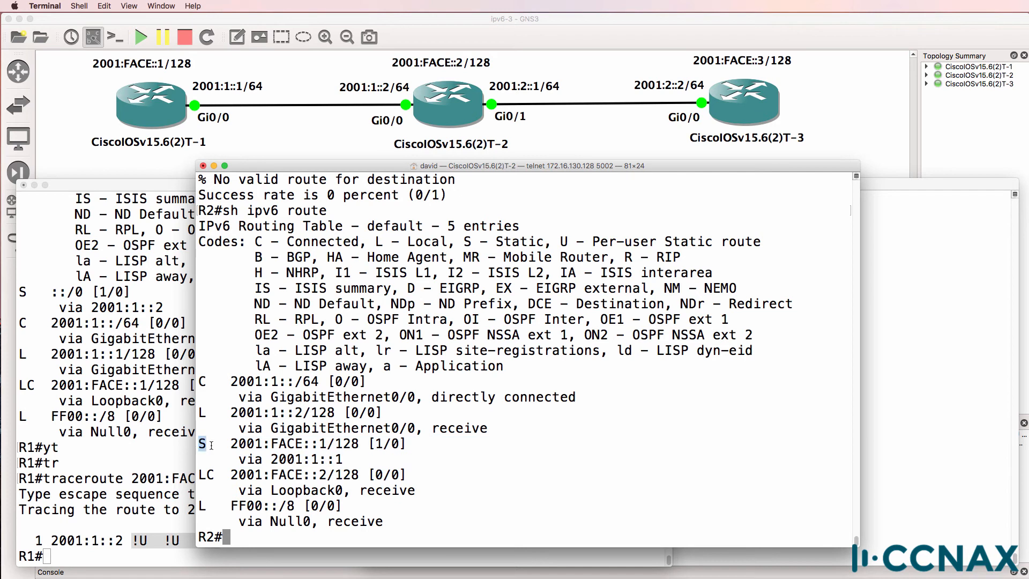
drag(229, 443, 342, 459)
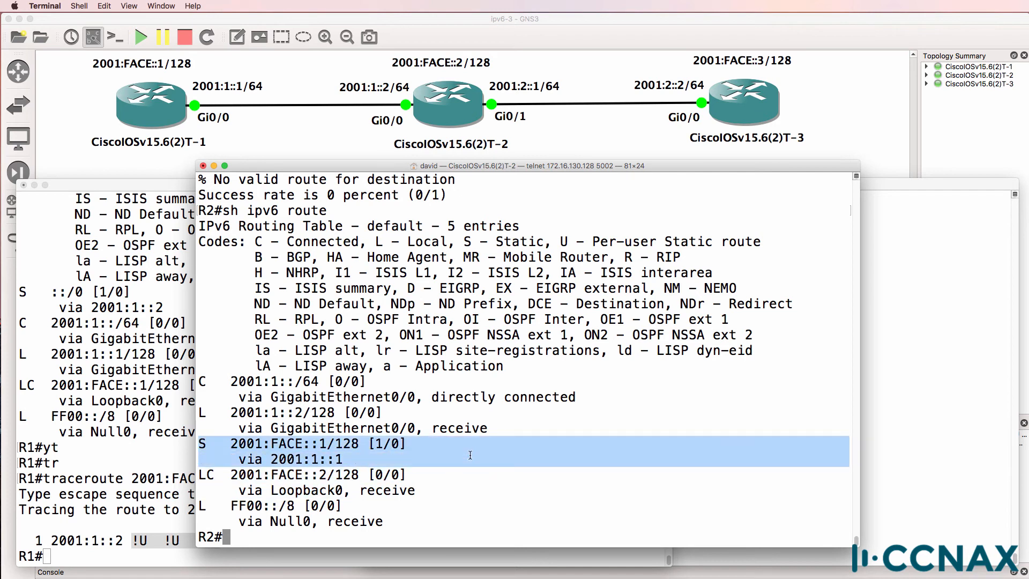
On R2, list configured static routes (sh run | i route) and interface status revealing Gi0/1 down
text(sh run)
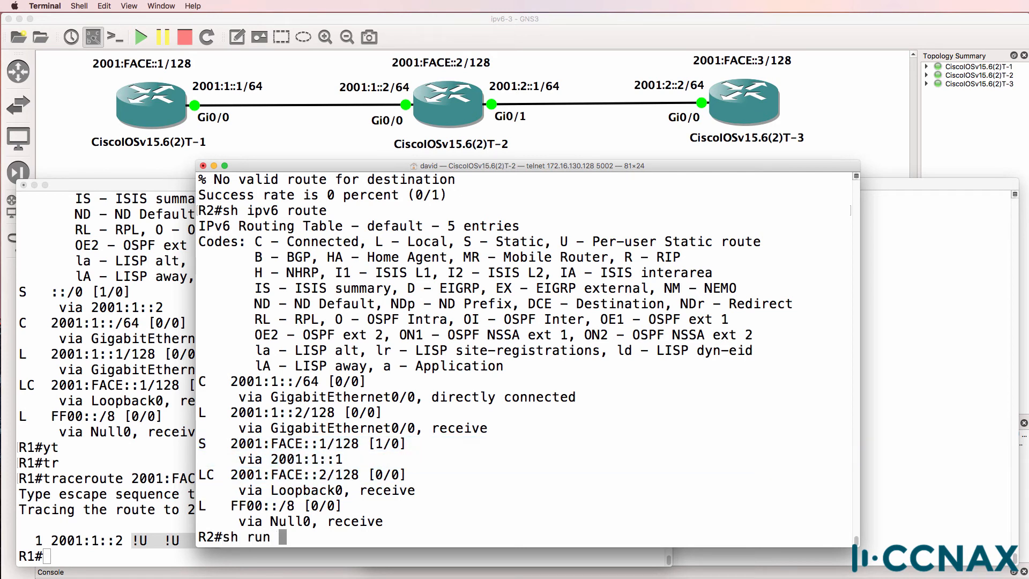
text(| i rou)
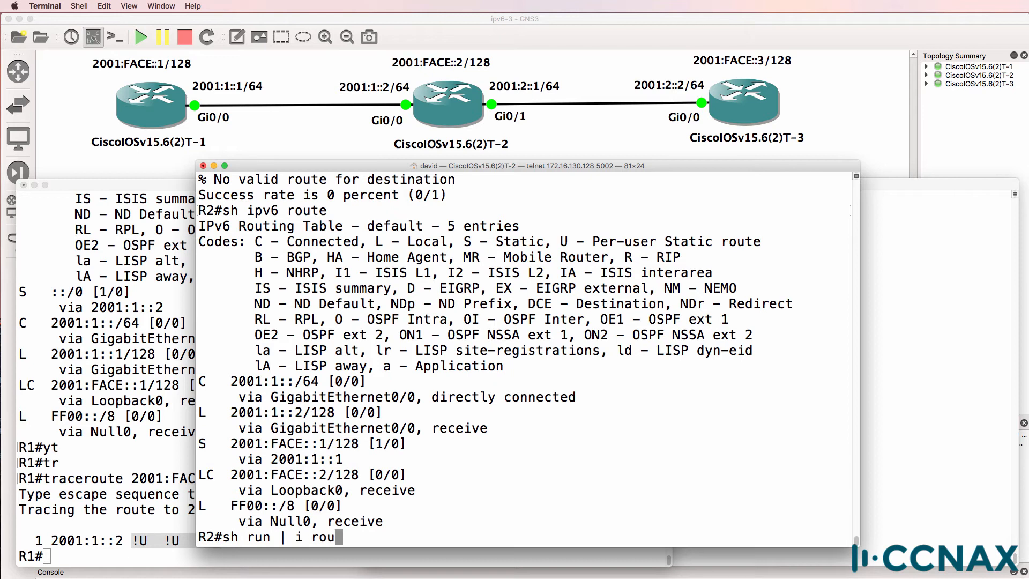
key(Return)
text(sh ipv6)
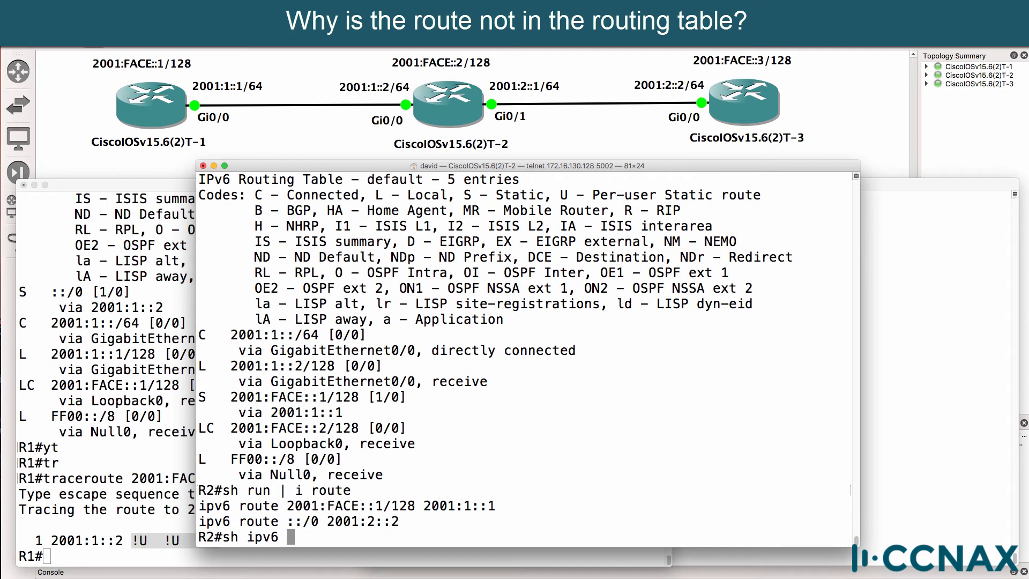
text(int)
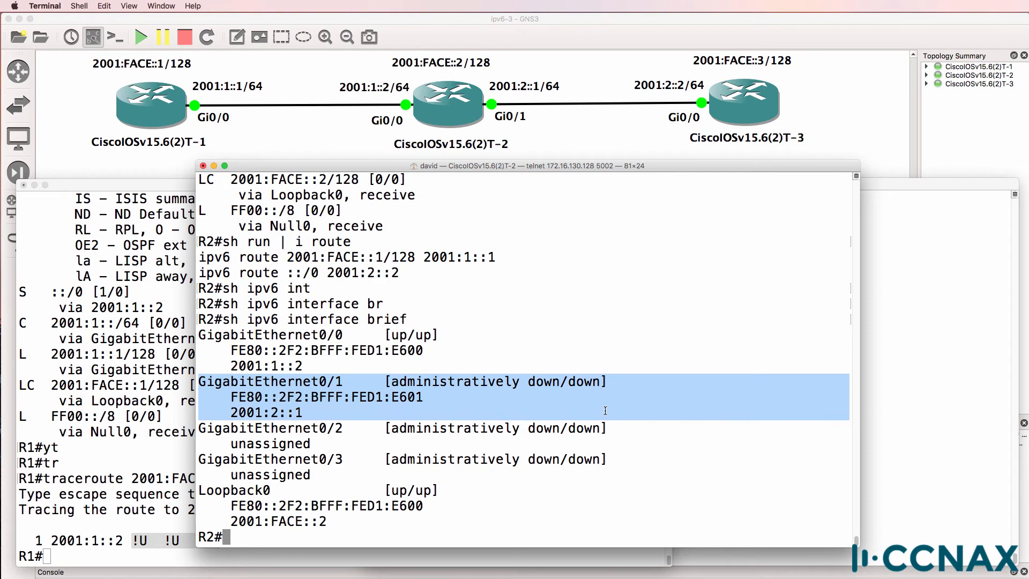
text(conf t)
text(no shut)
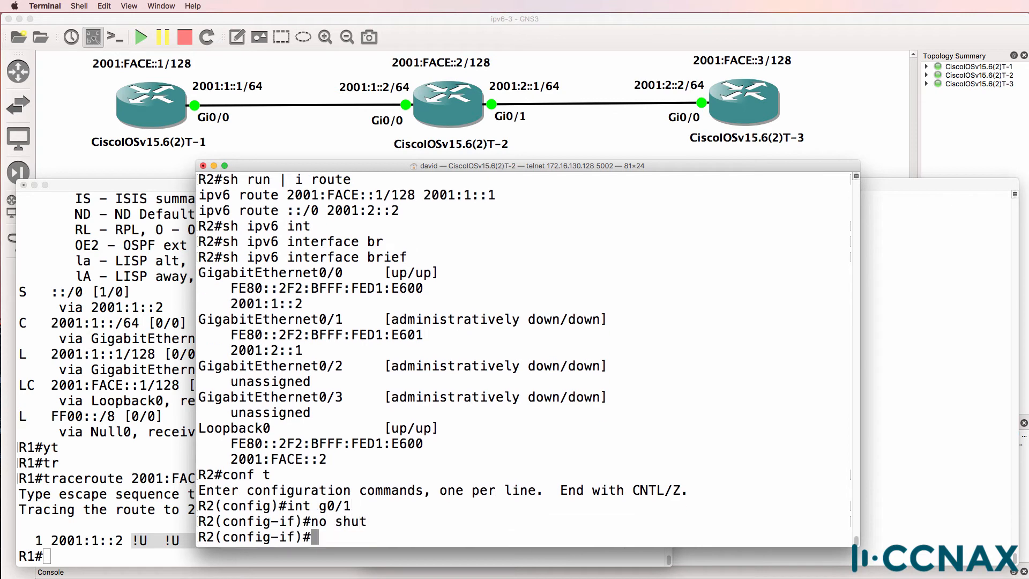
Bring R2's Gi0/1 up with no shut and confirm the default route via 2001:2::2 reappears
text(end)
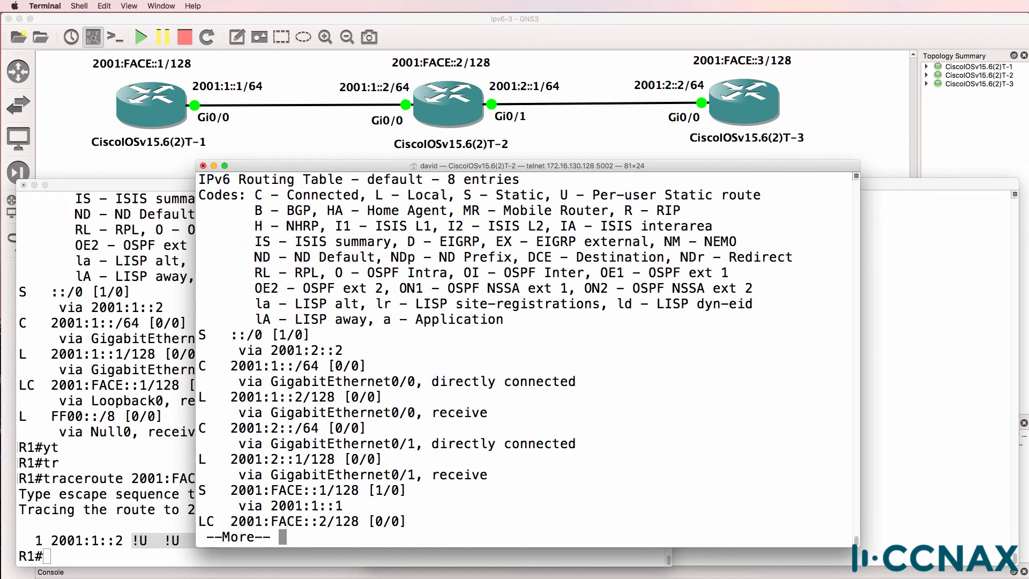
drag(229, 334, 341, 350)
text(ping 2001:F)
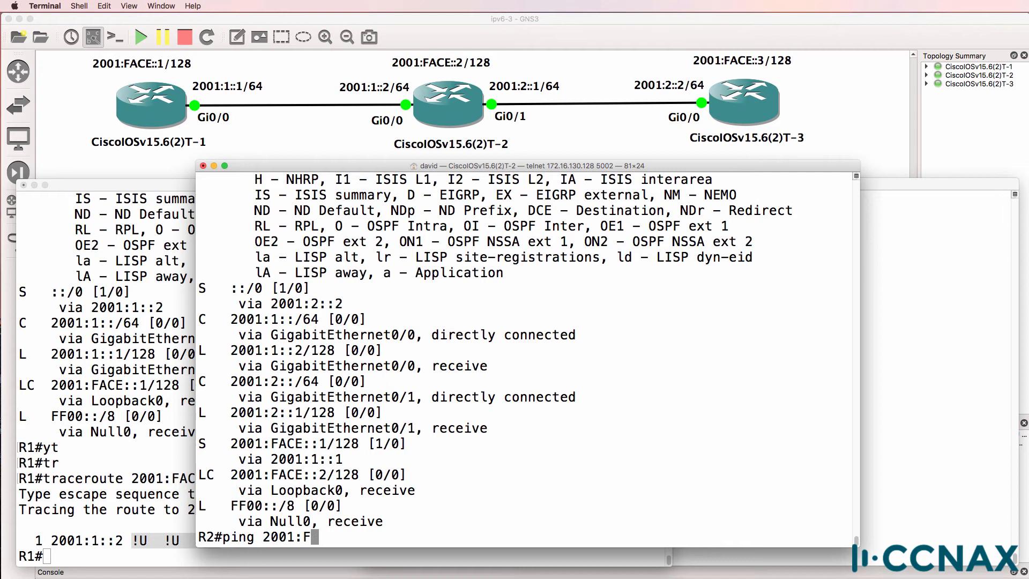
key(Return)
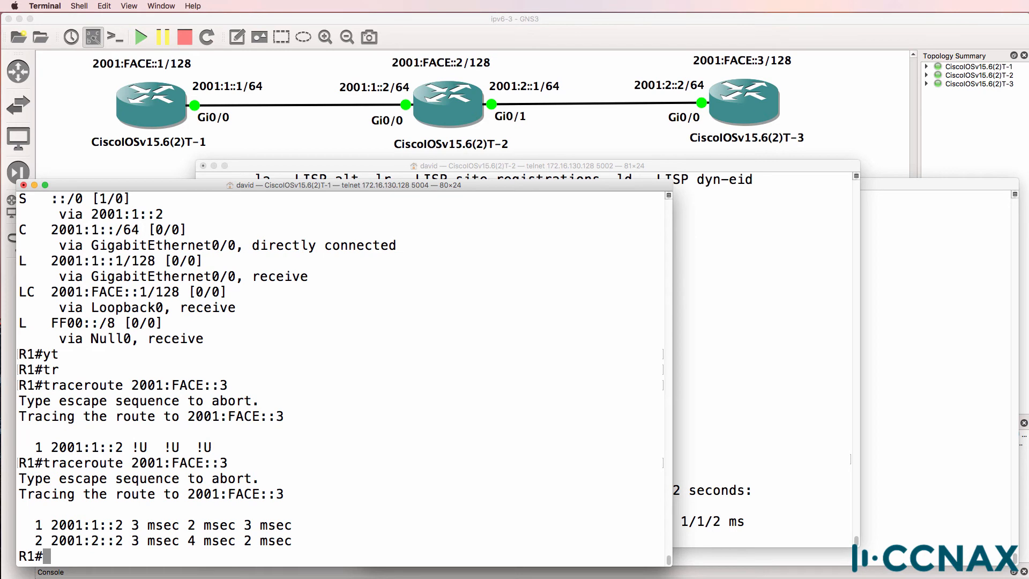
From R1, ping 2001:FACE::3 successfully with 100 percent (5/5) replies
text(p)
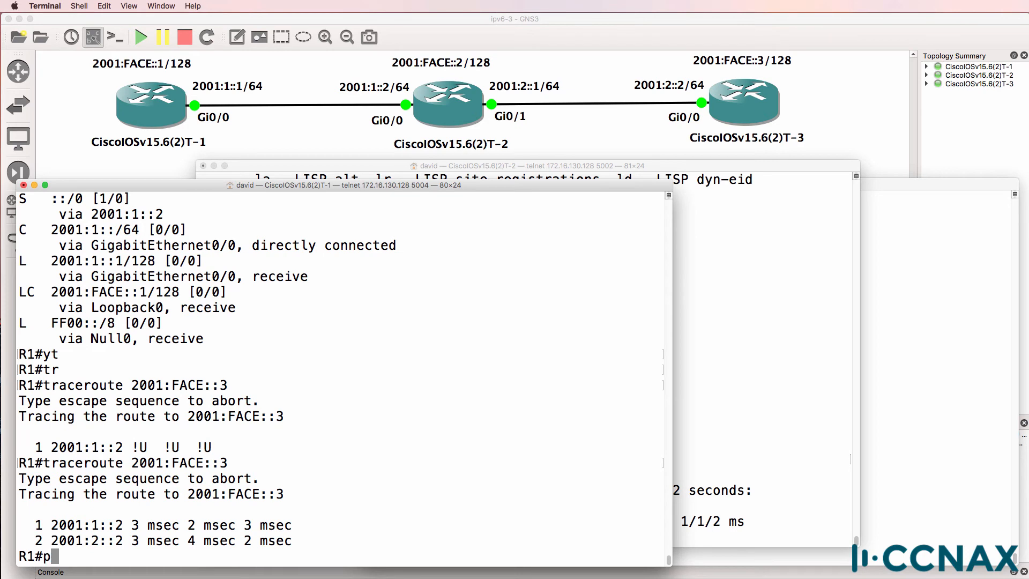
text(ing 2001)
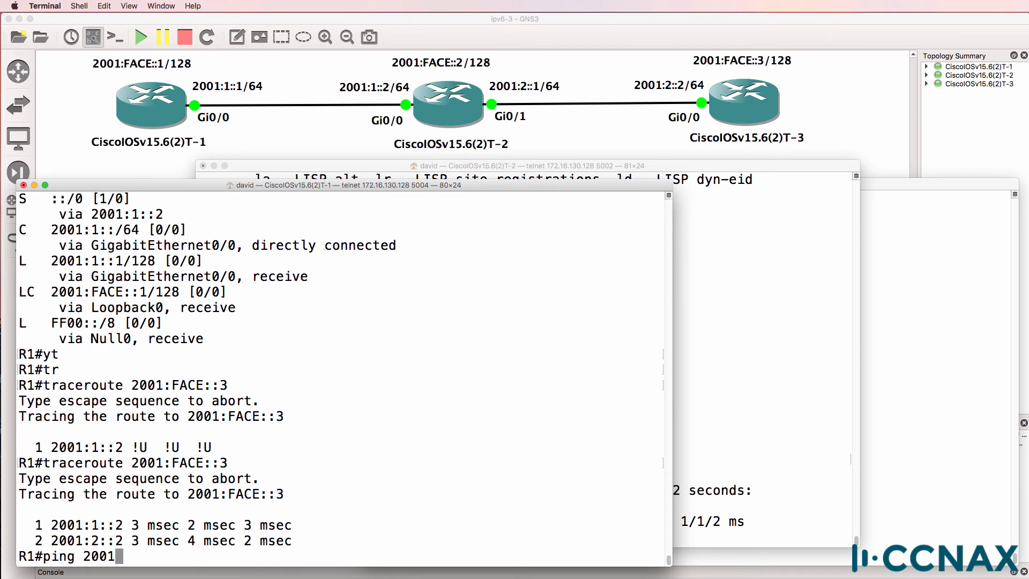
text(:FACE:)
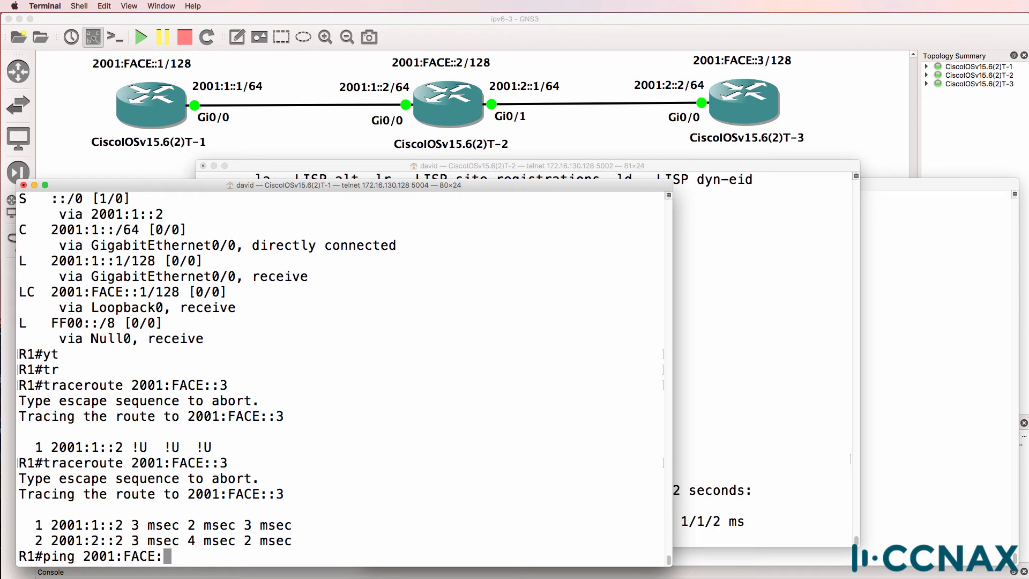
key(Return)
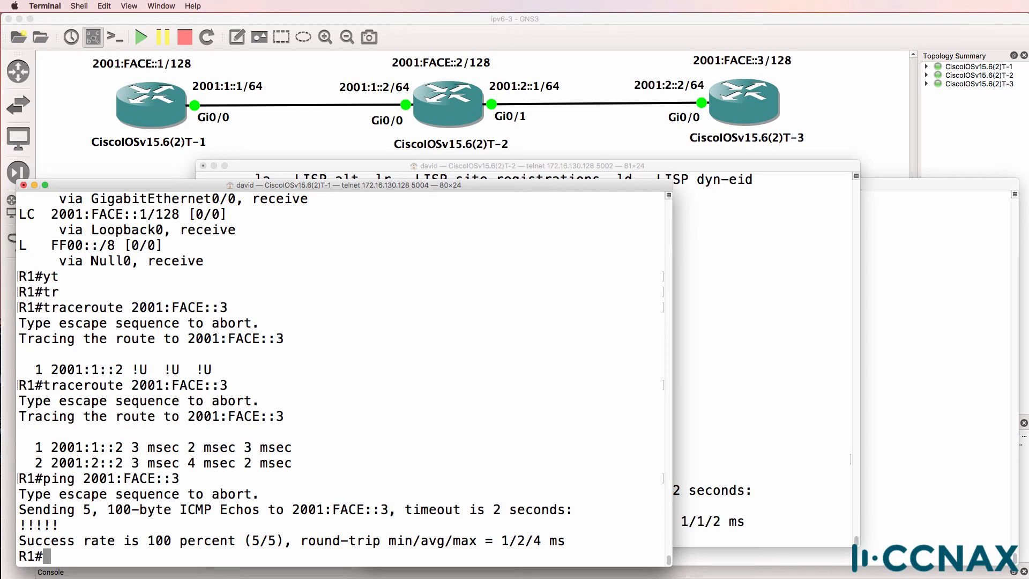
mouse_move(778, 300)
text(sh cdp nei)
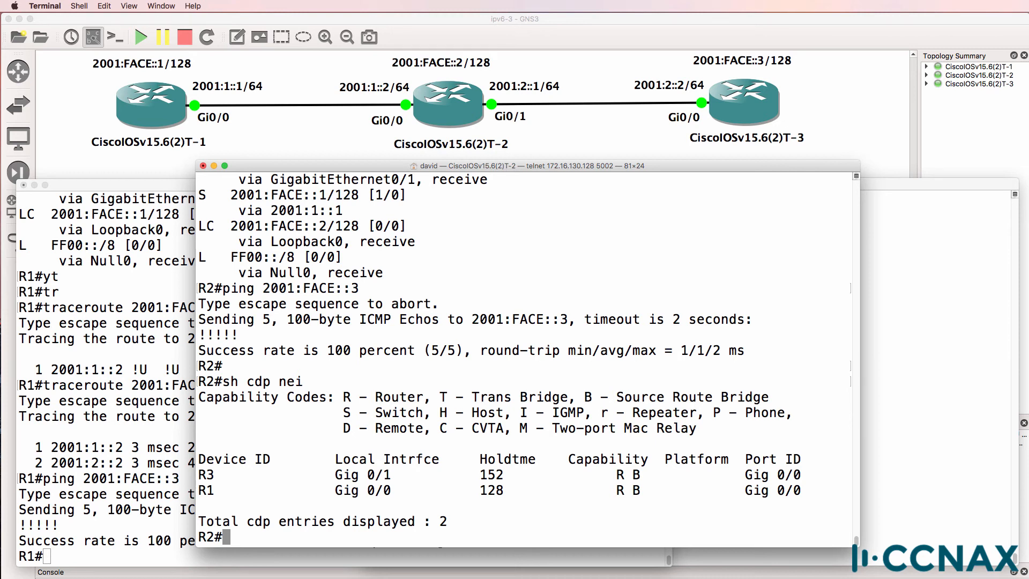
On R2, show interface Gi0/1 confirming it is up
text(sh int)
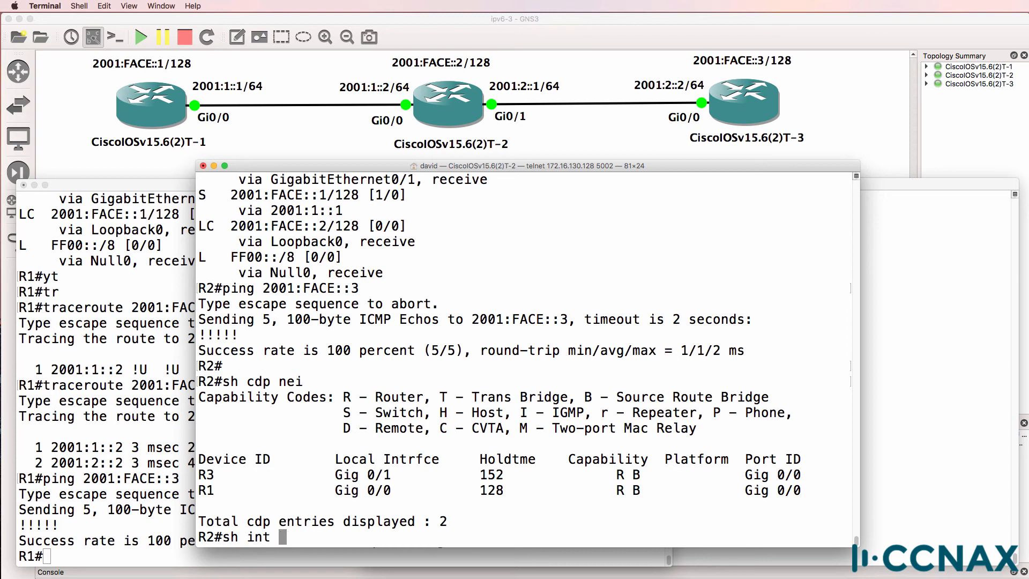
text(i)
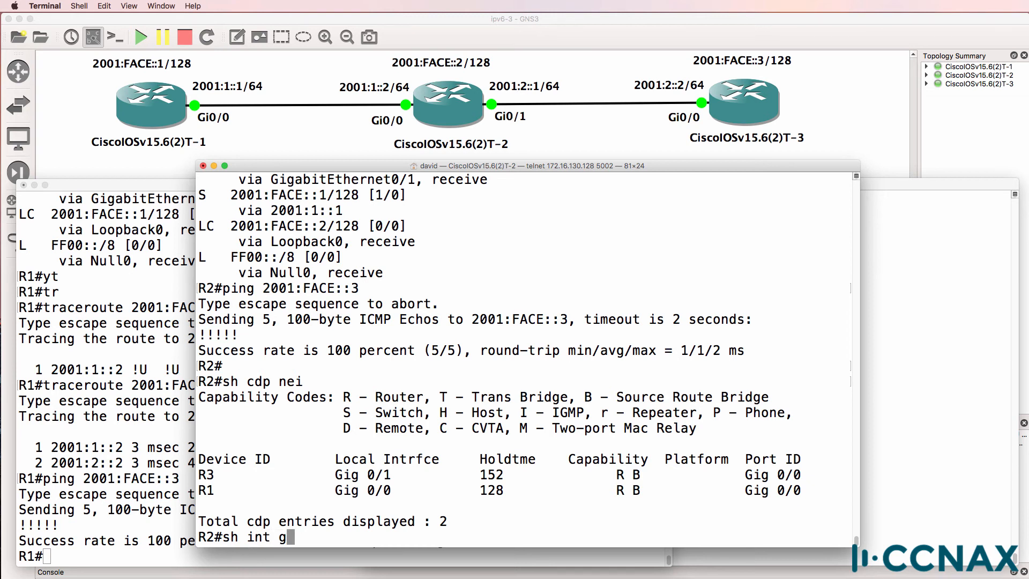
key(Enter)
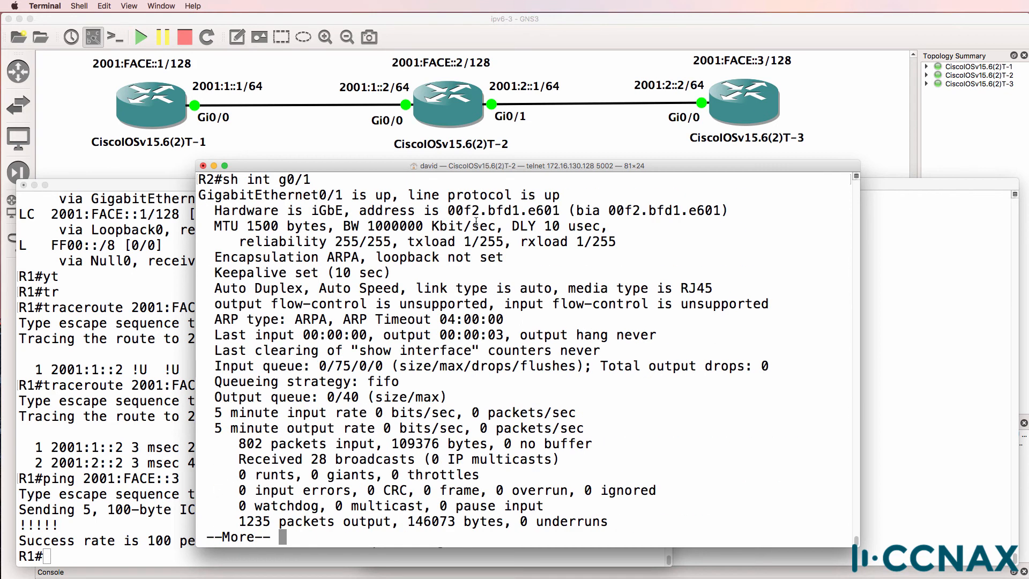
key(space)
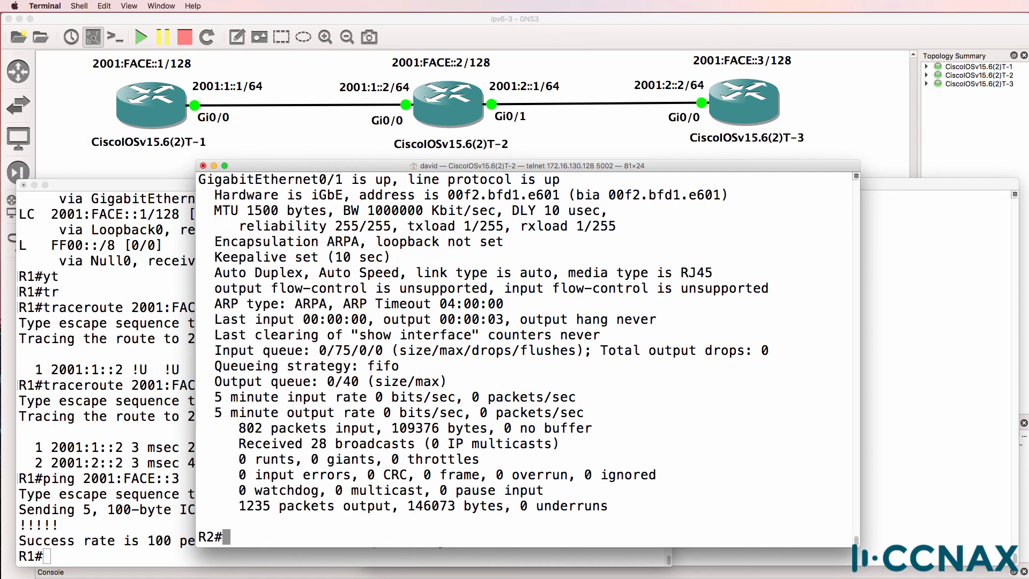
Show R2's IPv6 details for Gi0/1 and highlight global address 2001:2::1/64
text(sh)
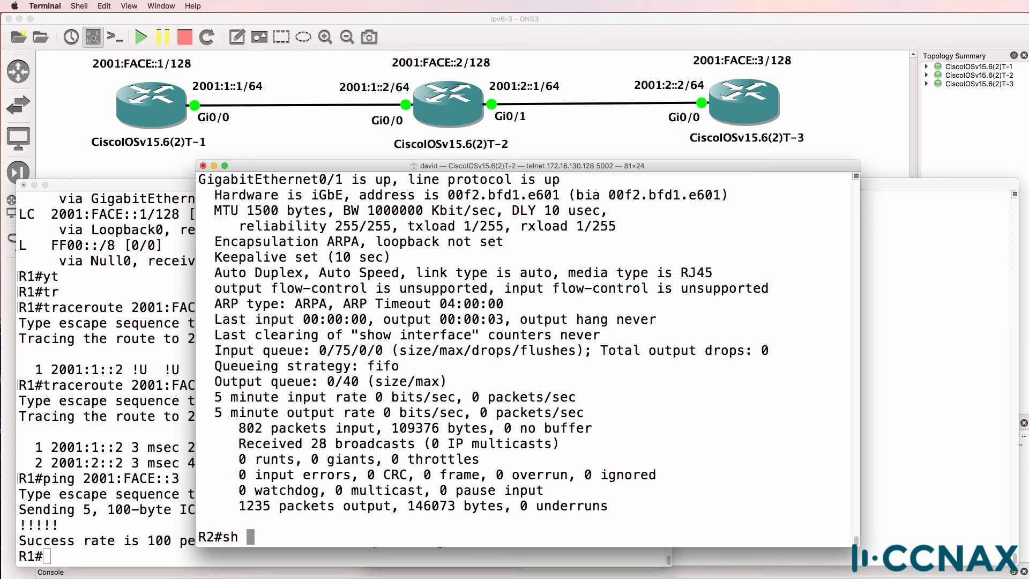
text(ipv6 int g0/1)
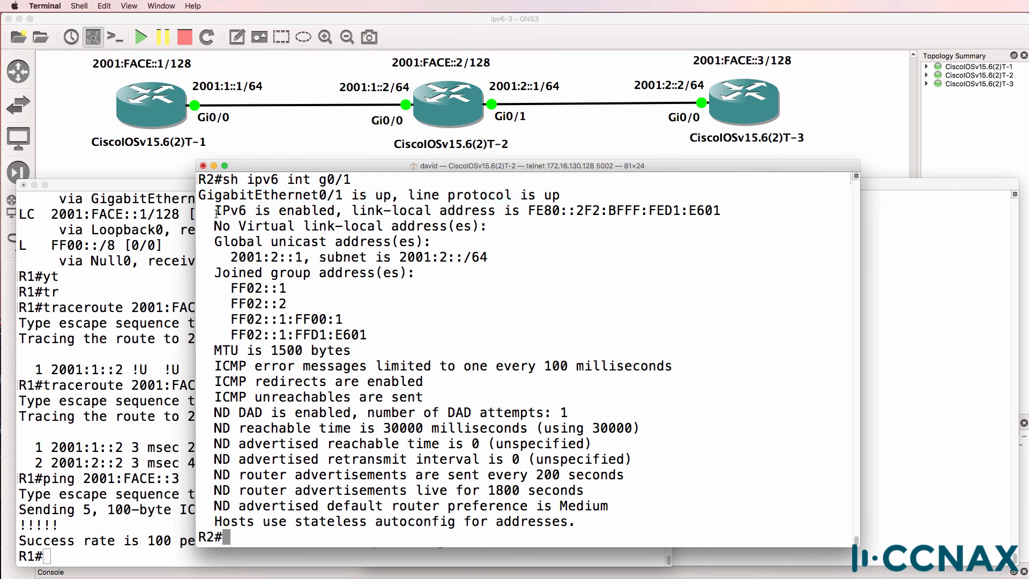
drag(214, 210, 366, 335)
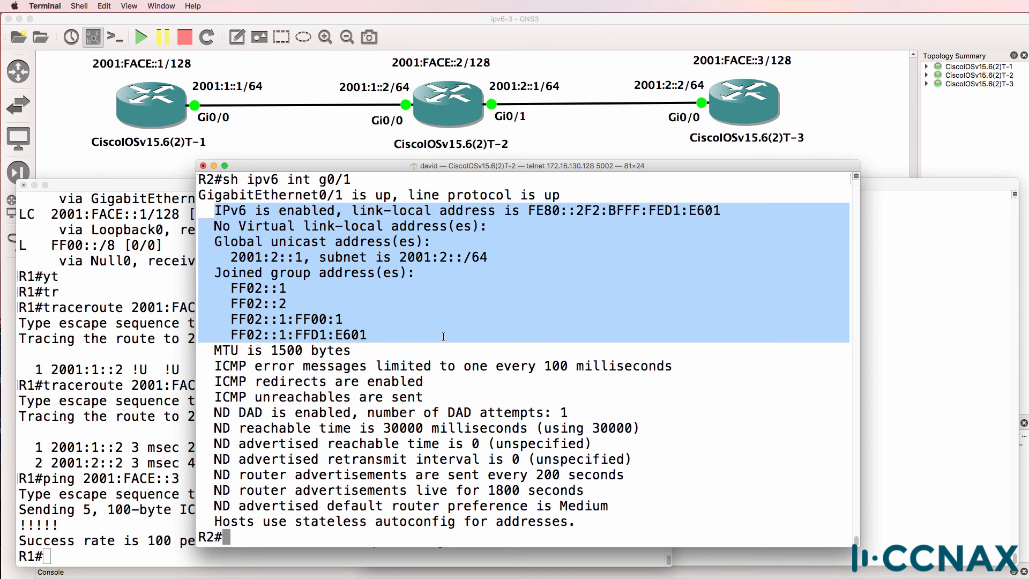